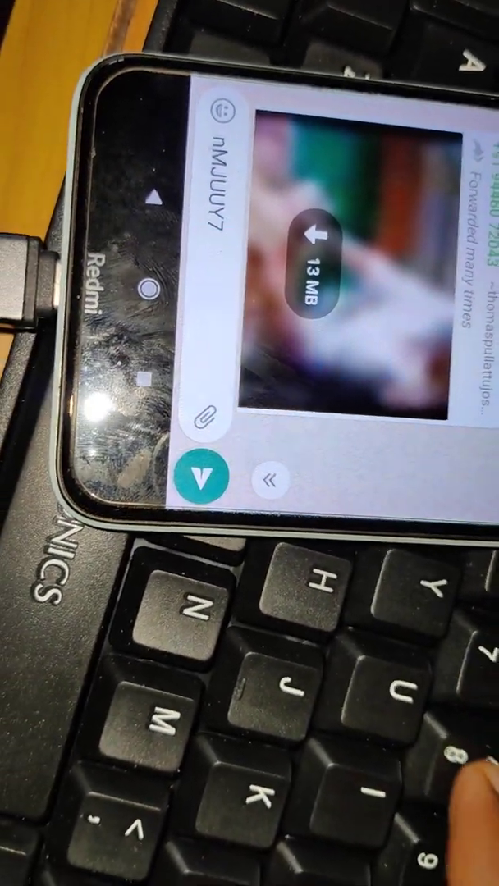
type("8456")
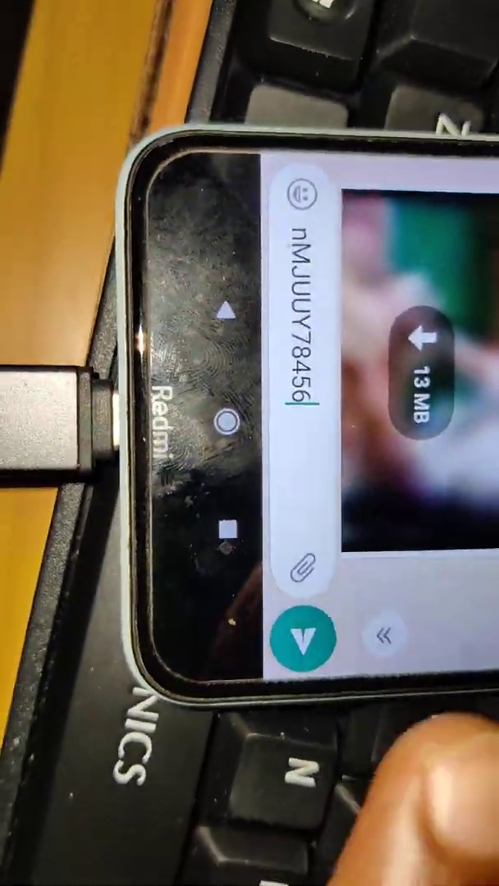